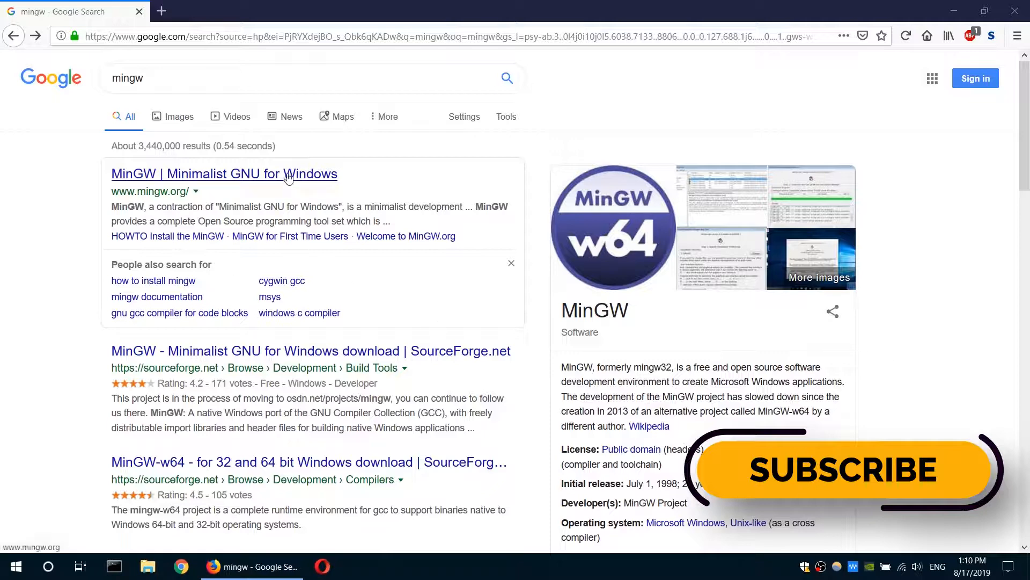
Save mingw-get-setup.exe from the MinGW site's OSDN download list in Firefox.
left_click(224, 174)
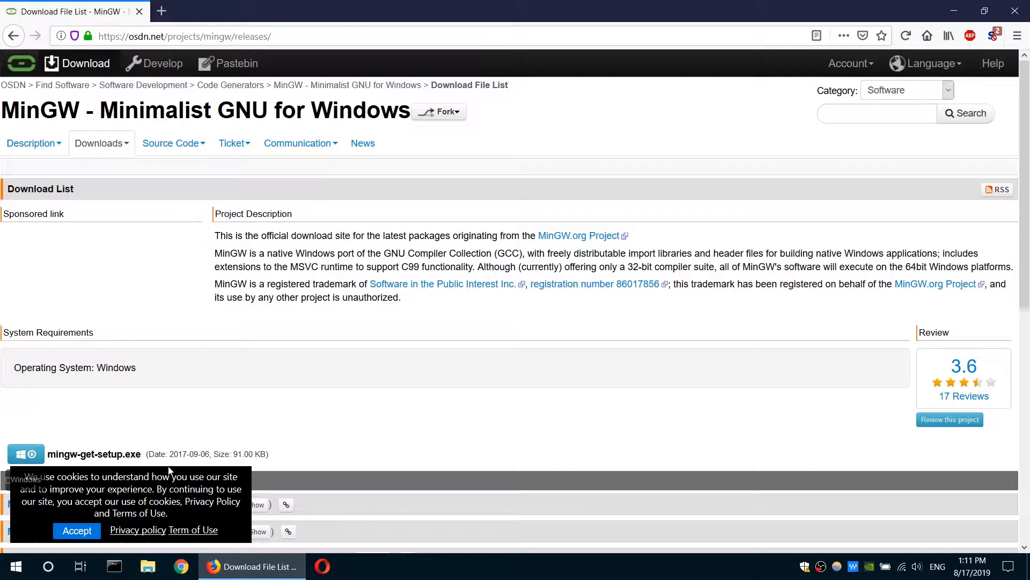
left_click(93, 453)
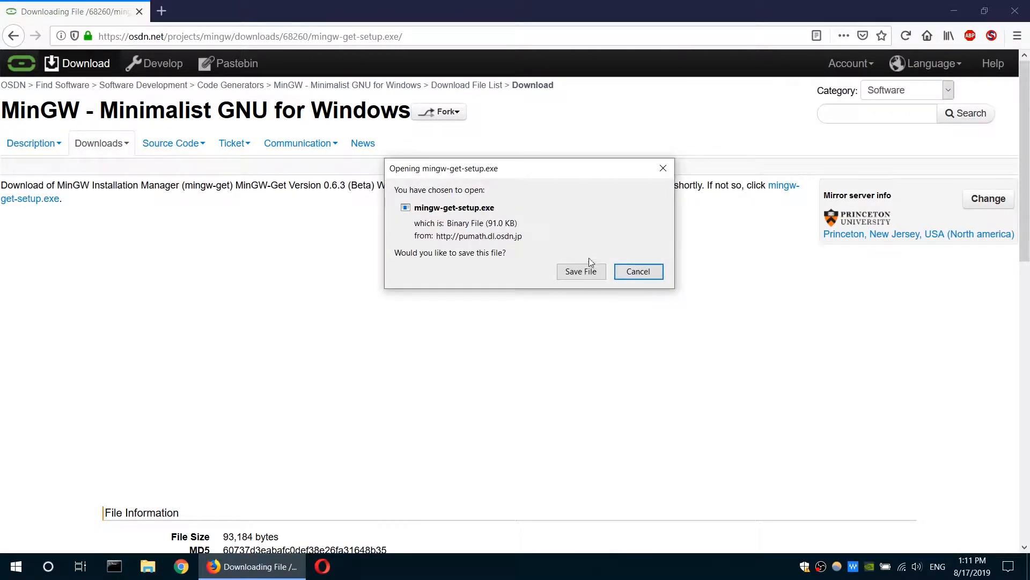
left_click(638, 271)
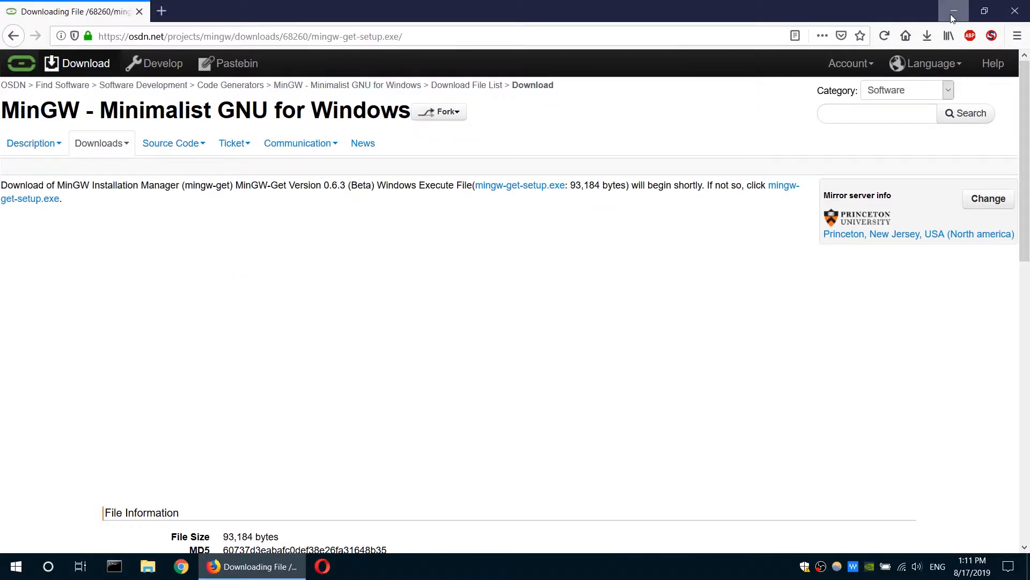
Run mingw-get-setup.exe from the desktop and install the manager into C:\MinGW.
left_click(954, 12)
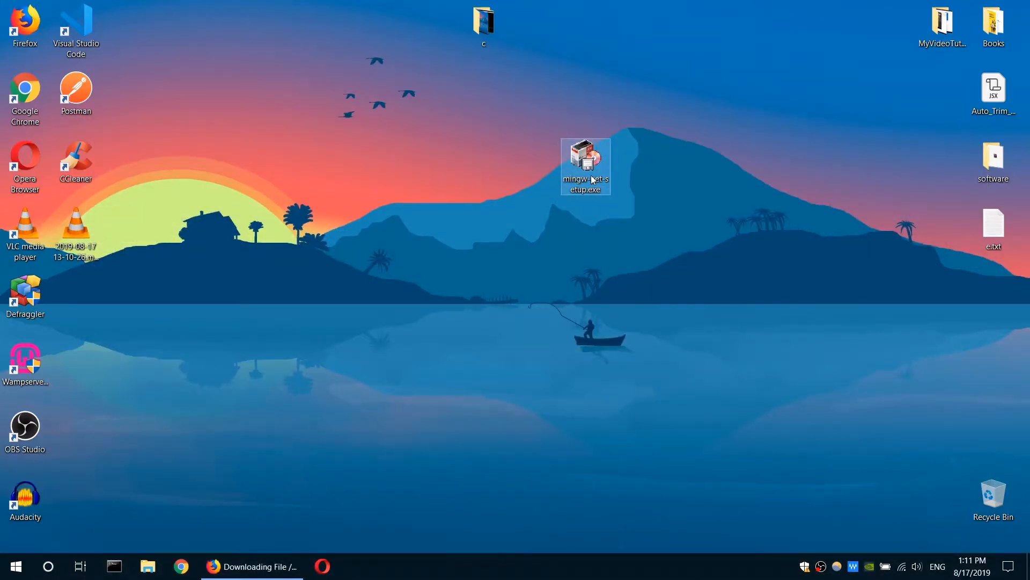
double_click(584, 166)
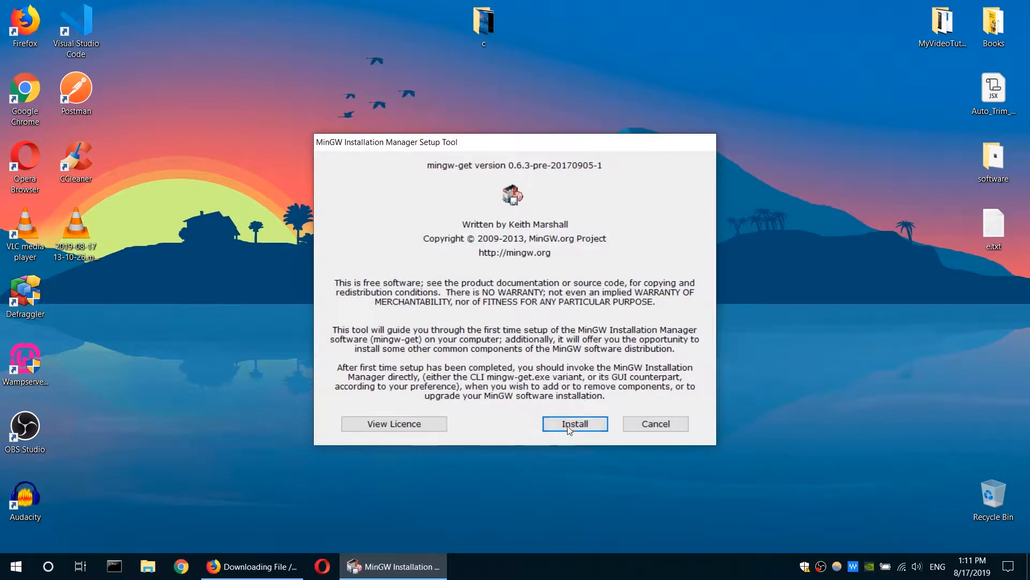
left_click(574, 424)
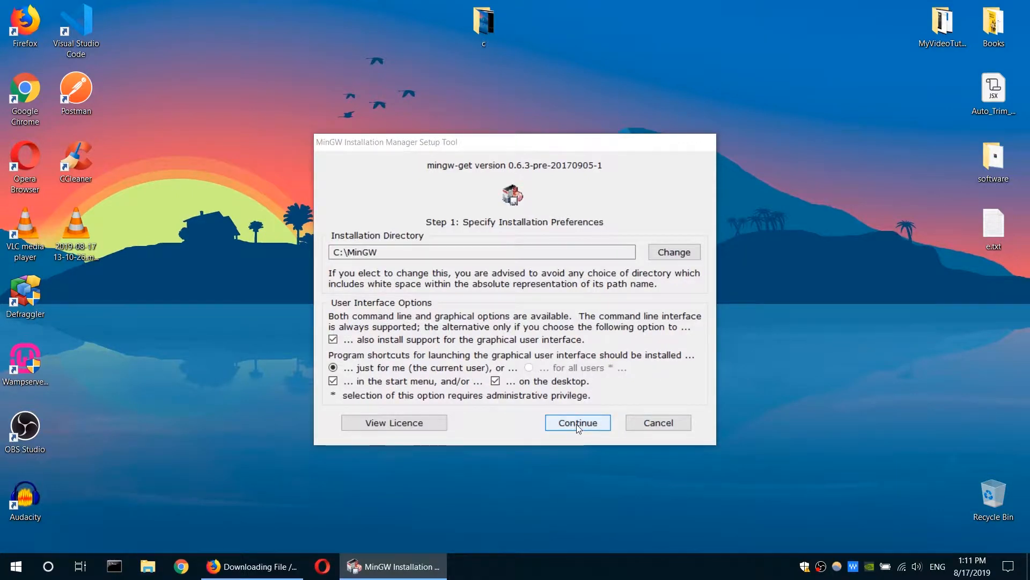
left_click(578, 422)
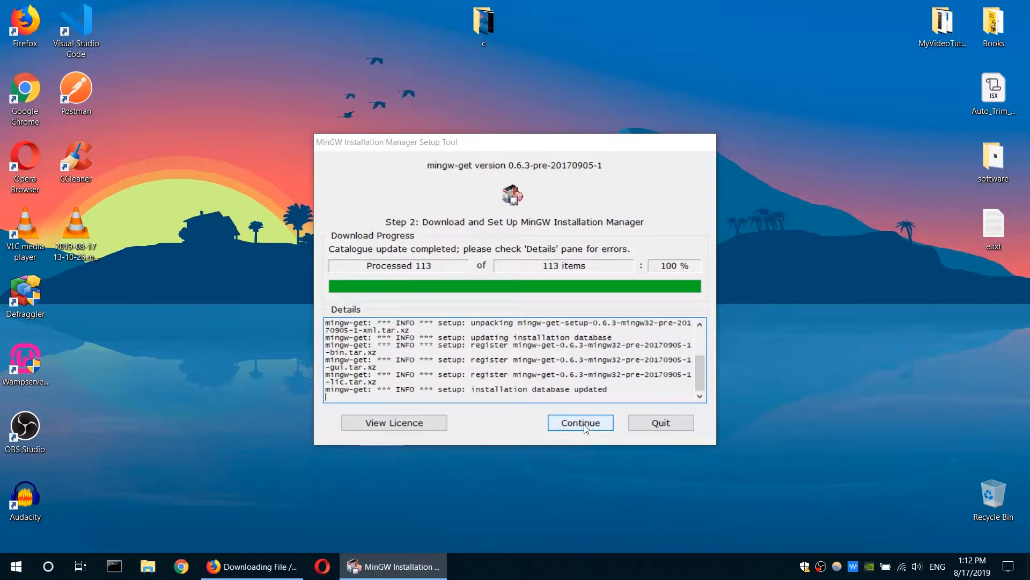
left_click(580, 422)
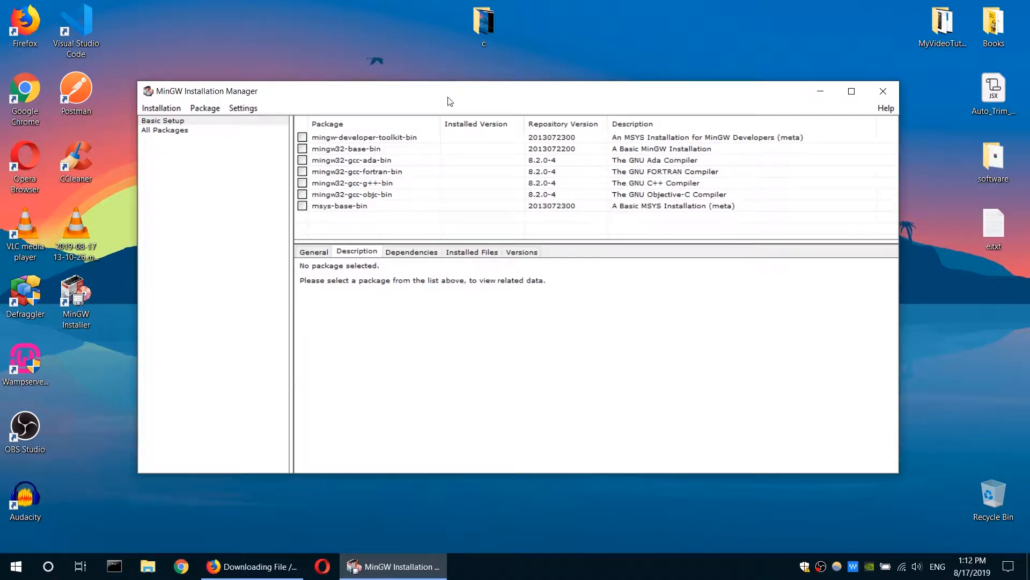
Mark mingw-developer-toolkit-bin, mingw32-base-bin, mingw32-gcc-g++-bin and msys-base-bin for installation.
left_click_drag(447, 91, 460, 100)
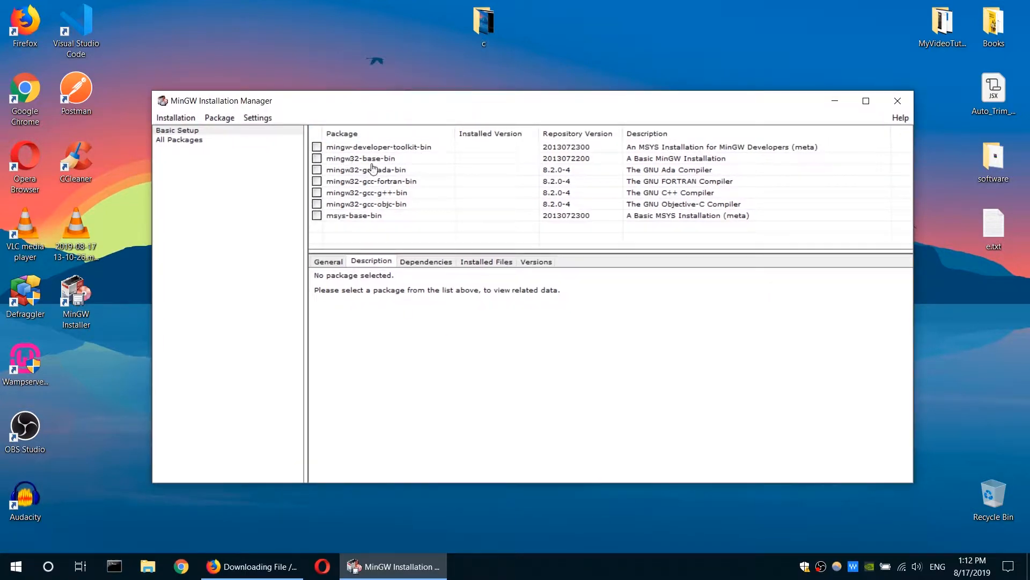
mouse_move(535, 158)
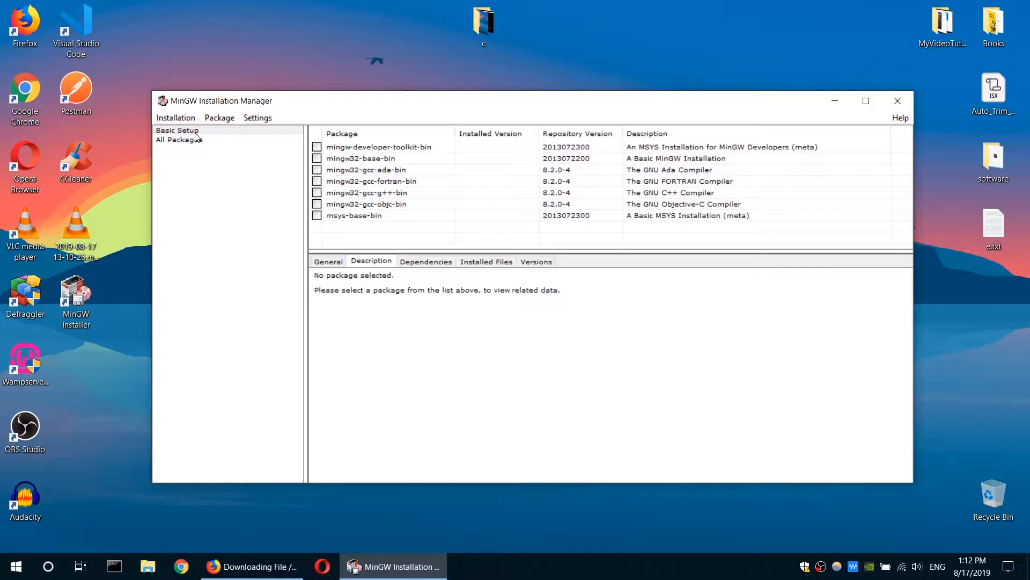
left_click(178, 130)
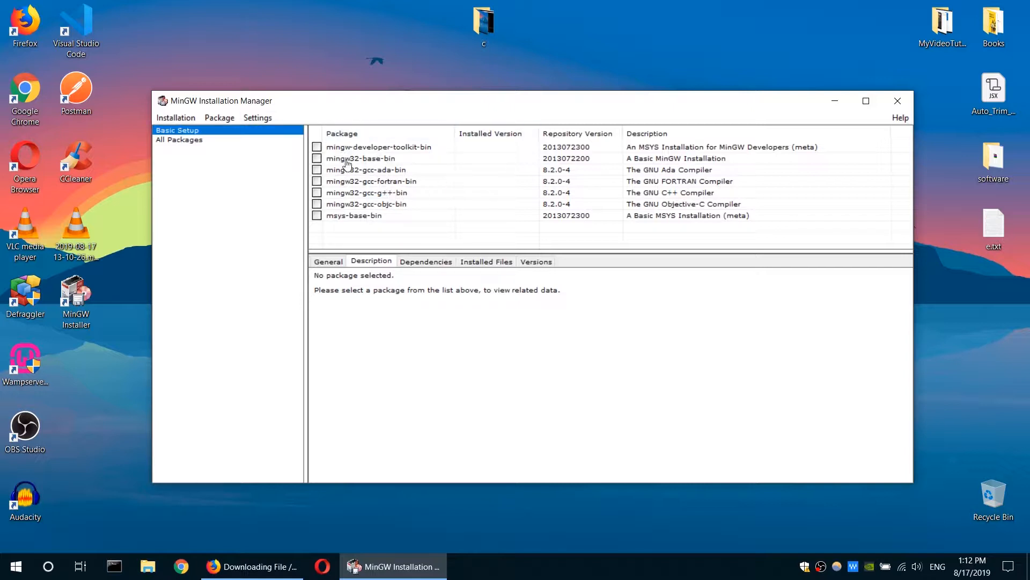
left_click(378, 147)
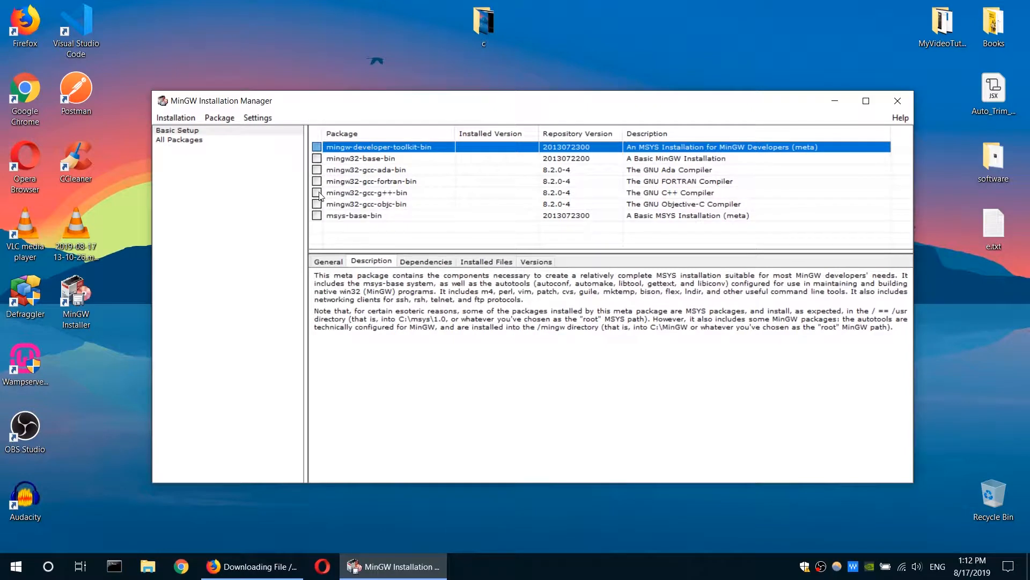
left_click(366, 193)
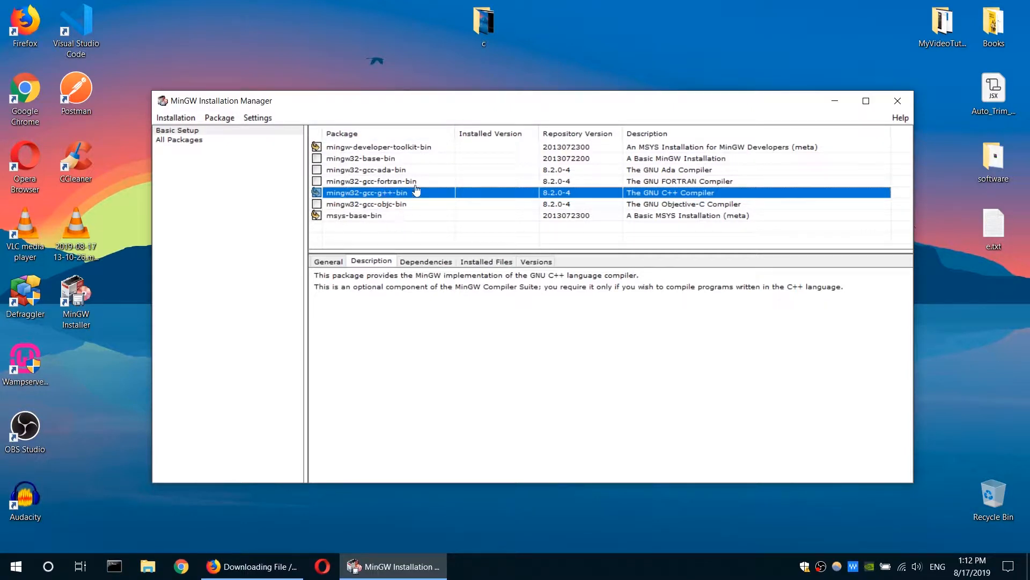
mouse_move(405, 212)
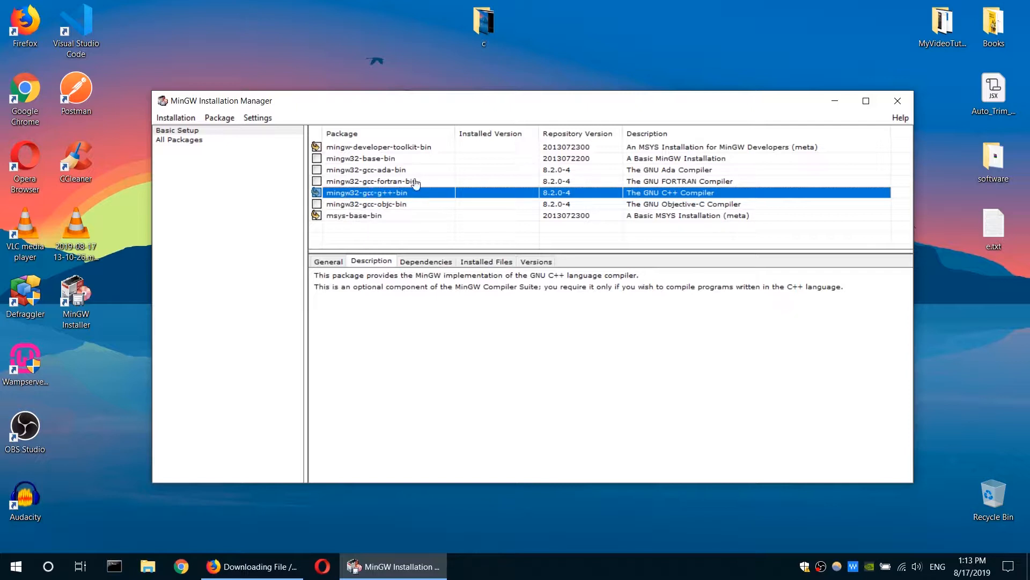
mouse_move(361, 166)
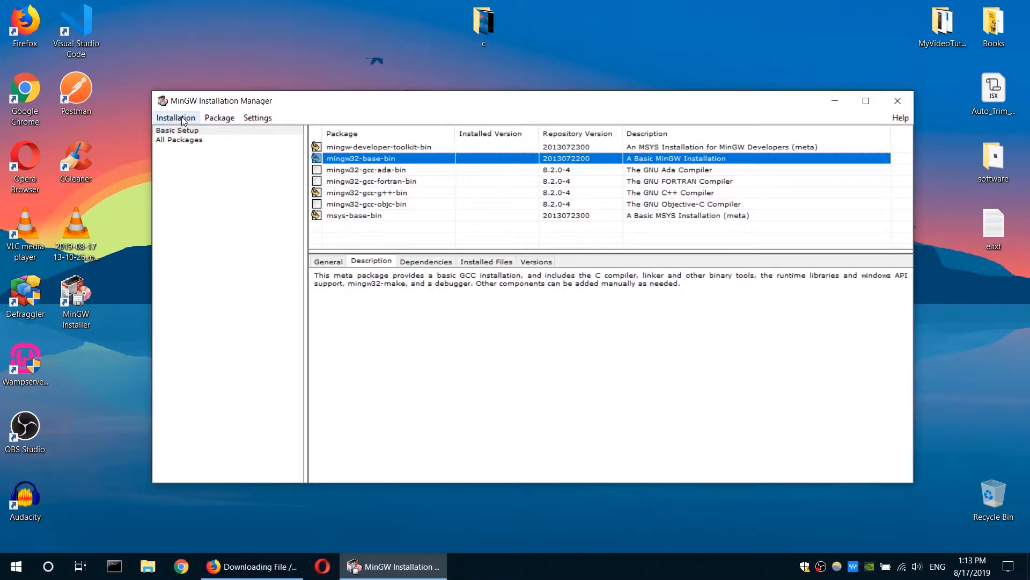
Apply the 109 scheduled package installs and close the completion report.
left_click(175, 118)
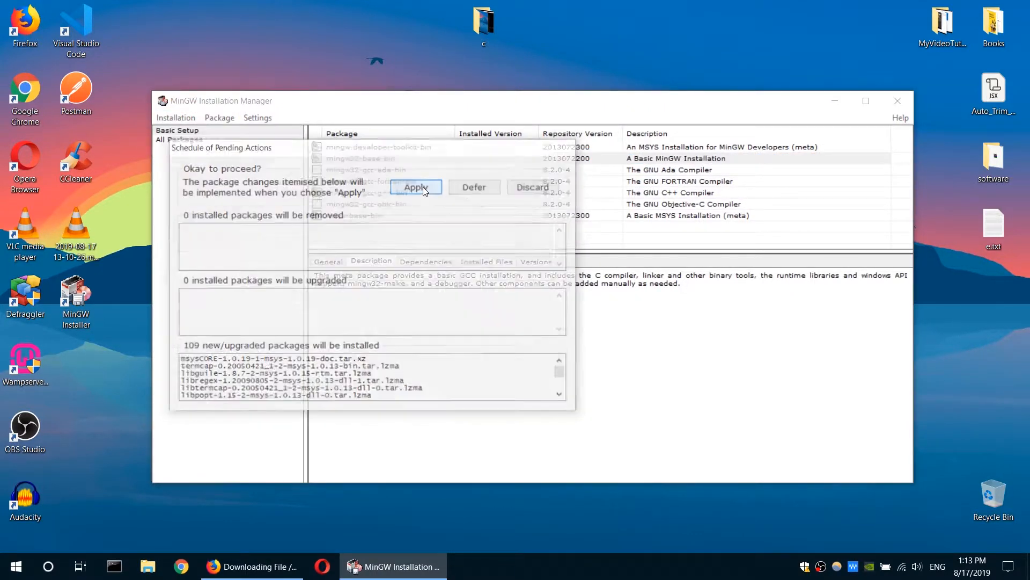
left_click(415, 188)
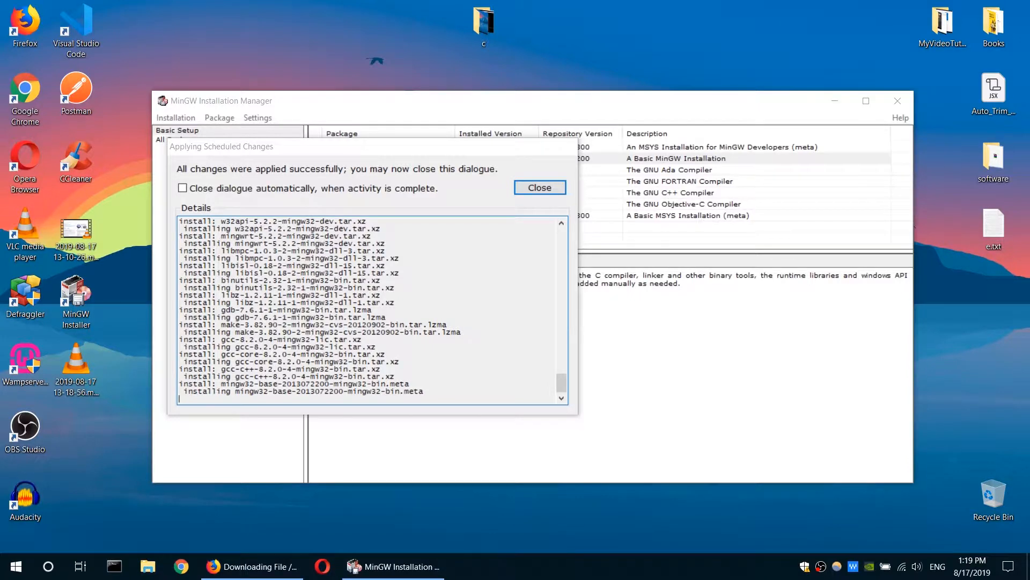
left_click(539, 187)
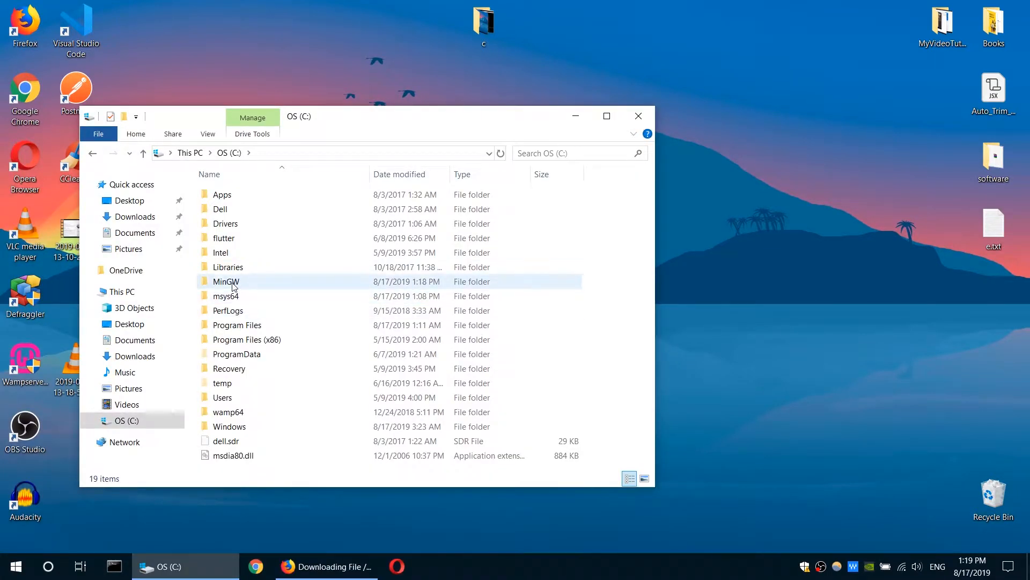
mouse_move(226, 281)
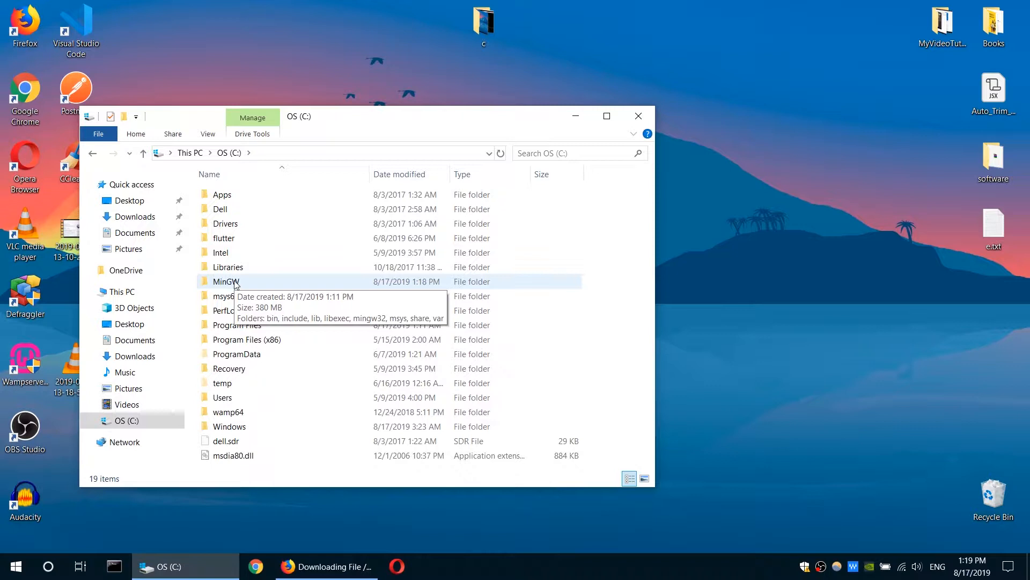
Browse to C:\MinGW\bin in File Explorer and locate mingw32-g++.exe.
double_click(226, 281)
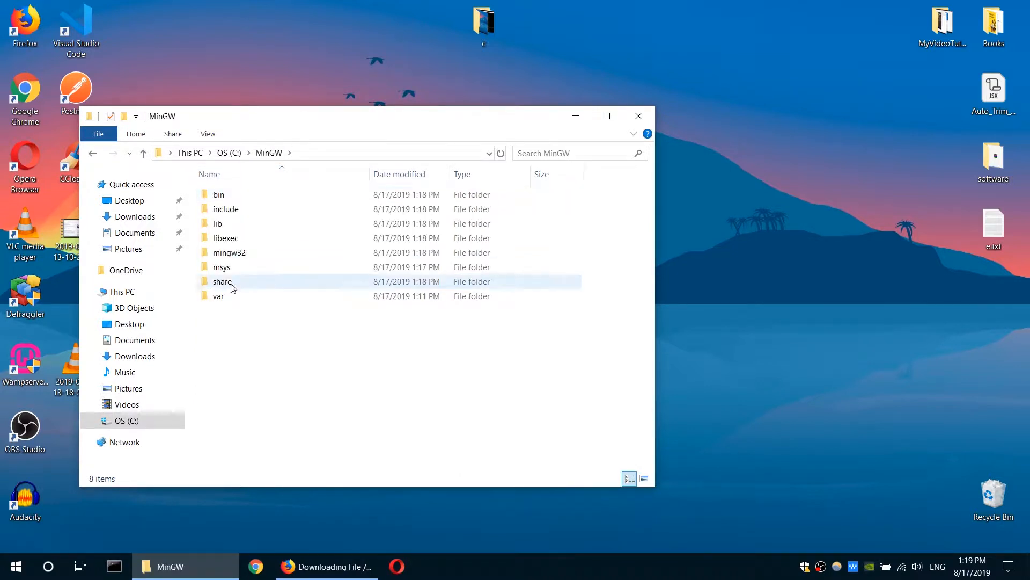
mouse_move(228, 198)
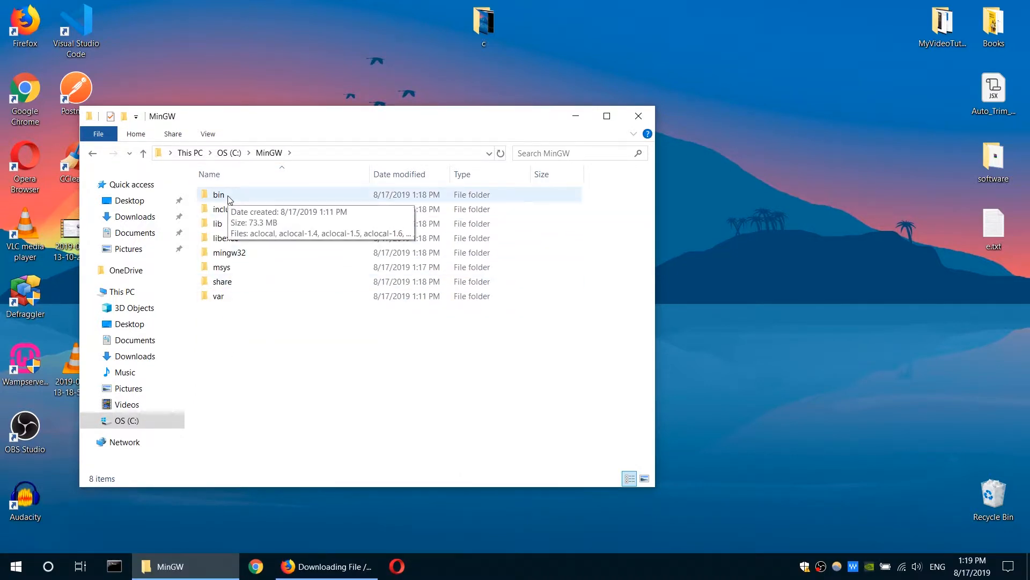
double_click(219, 194)
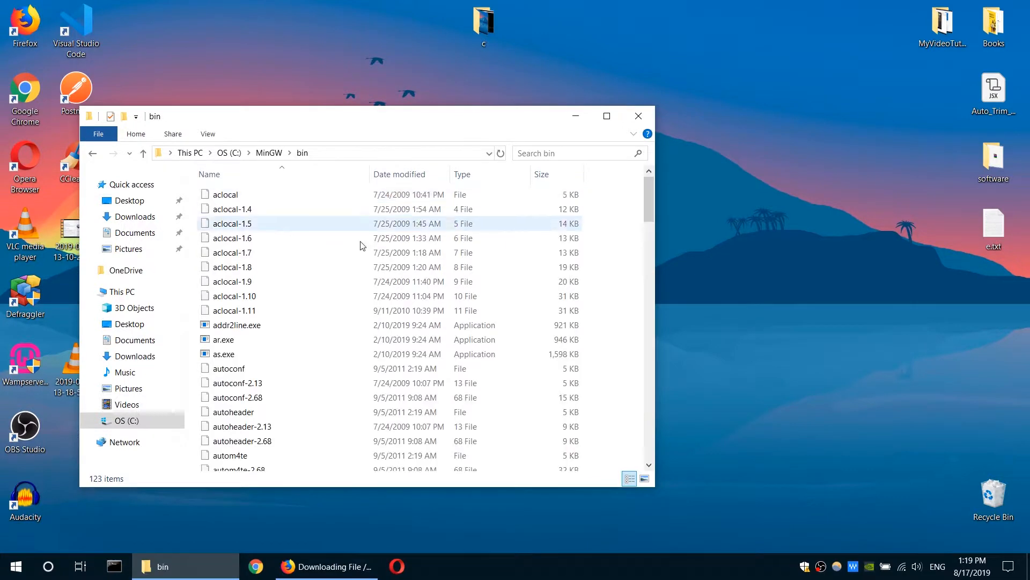
scroll("down", 3)
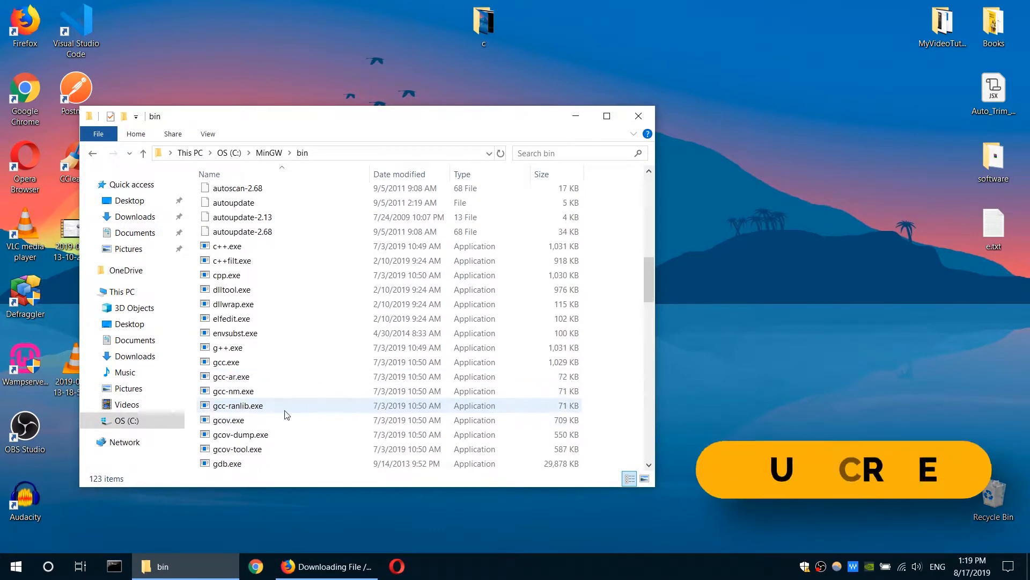
scroll("down", 3)
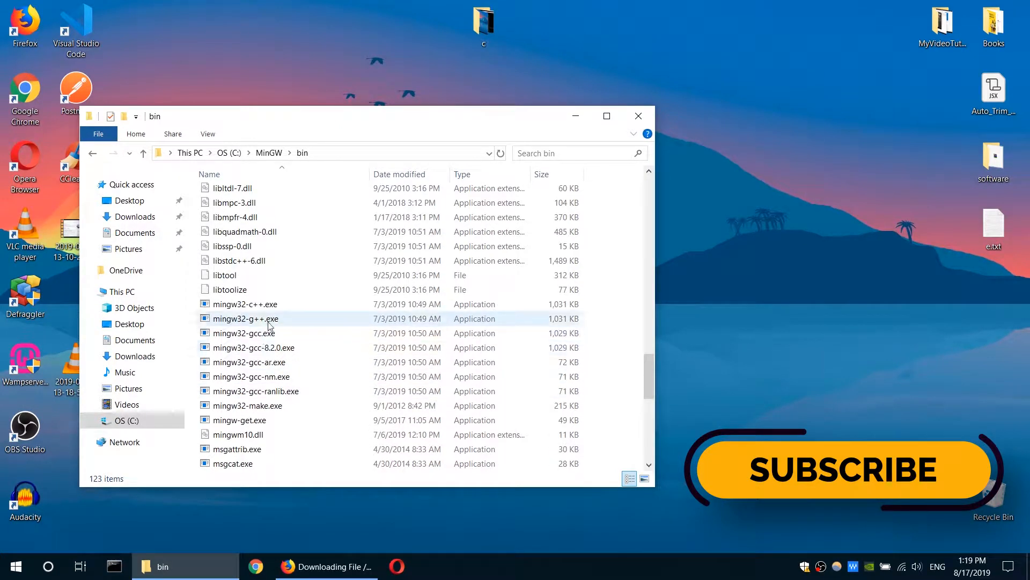
left_click(244, 332)
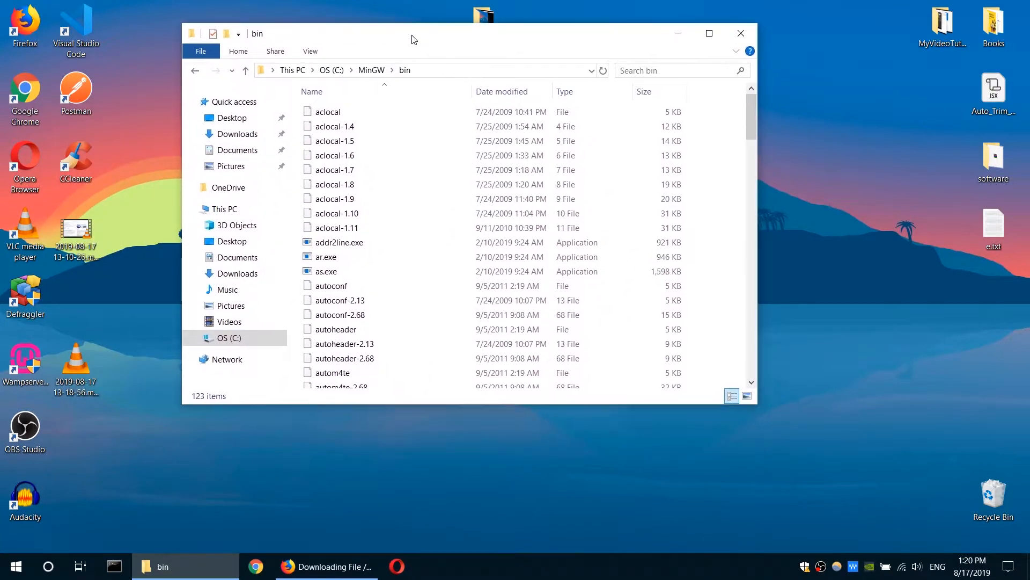
left_click(326, 271)
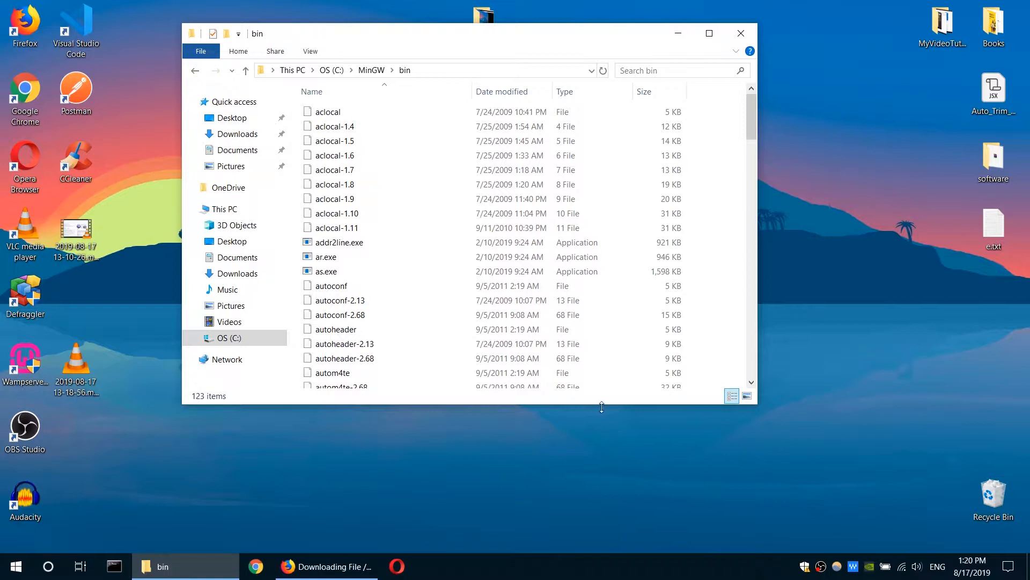
mouse_move(213, 499)
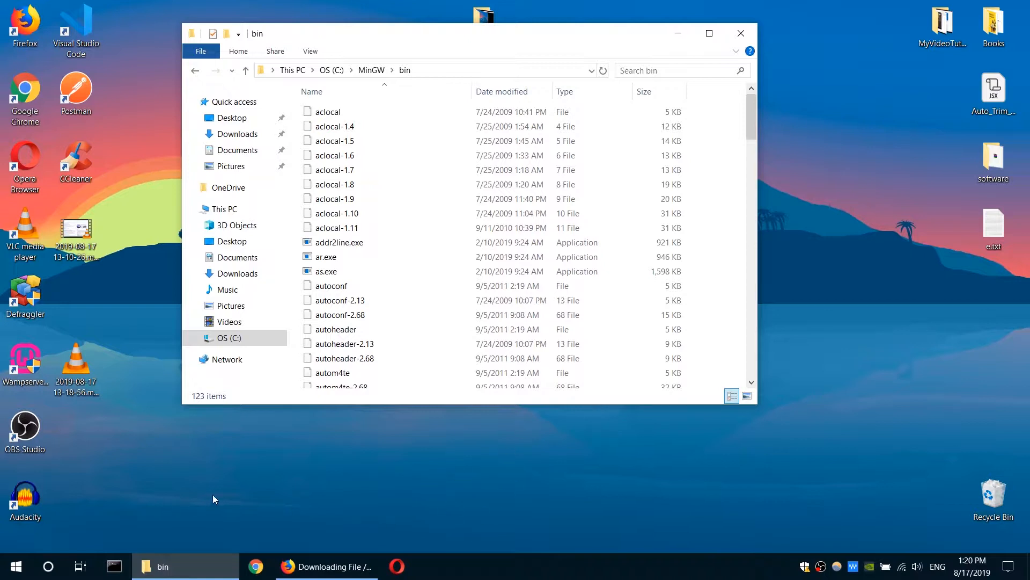
mouse_move(112, 562)
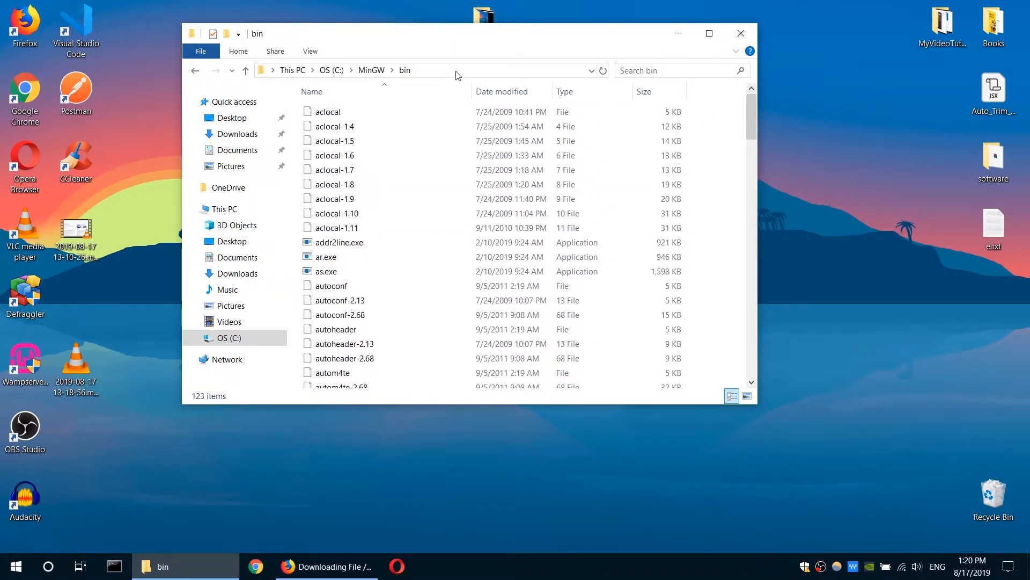
left_click(15, 565)
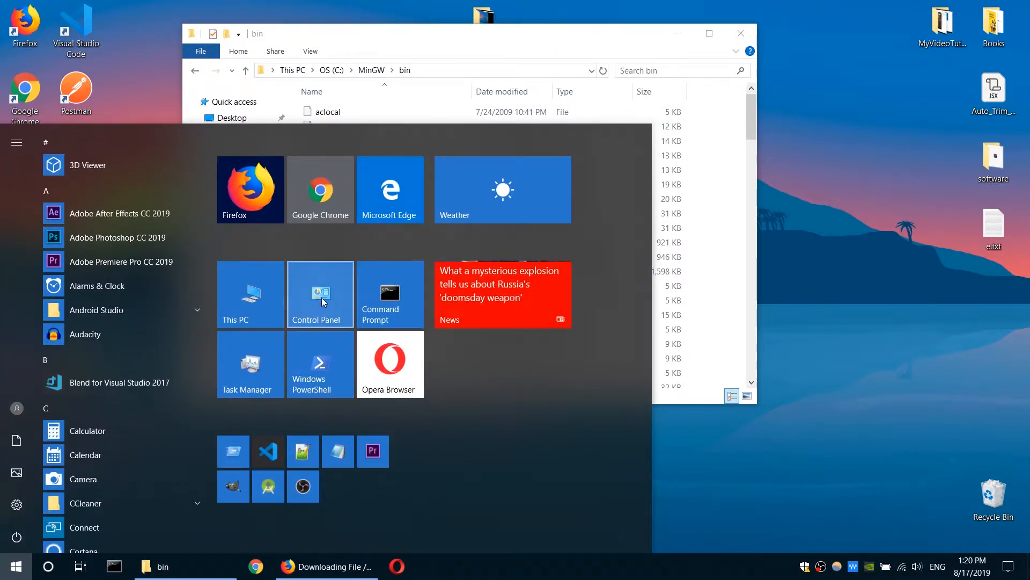
Go from Control Panel's System page through Advanced system settings to Environment Variables.
left_click(320, 294)
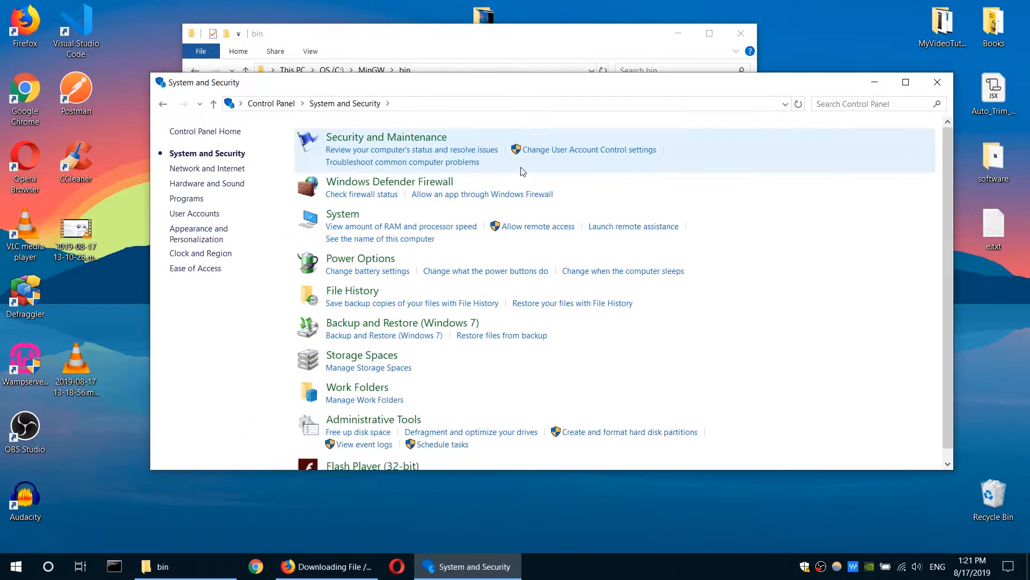
left_click(342, 214)
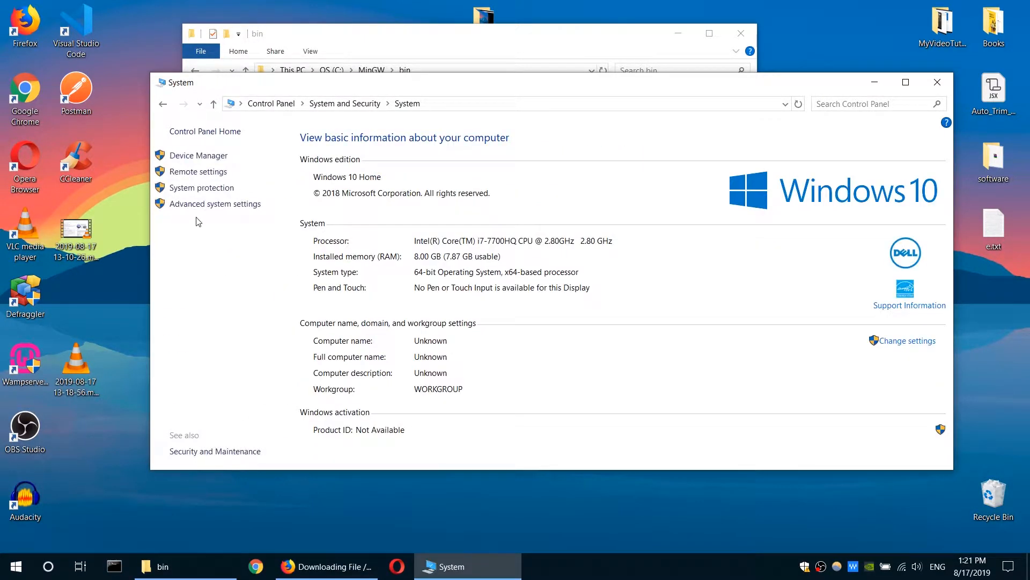
left_click(214, 203)
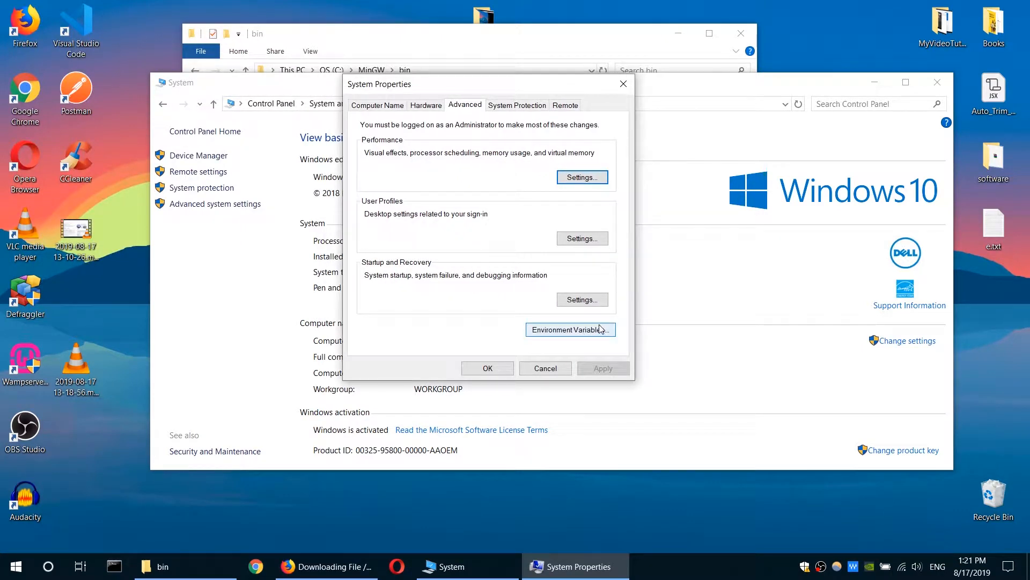
left_click(569, 329)
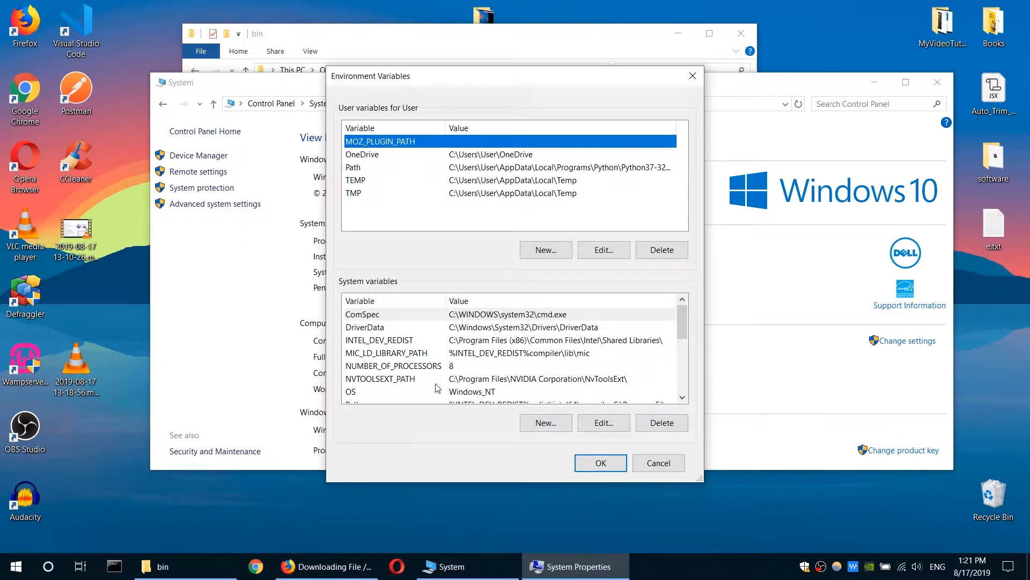
Enter C:\MinGW\bin as a new entry in the system Path editor.
scroll("down", 3)
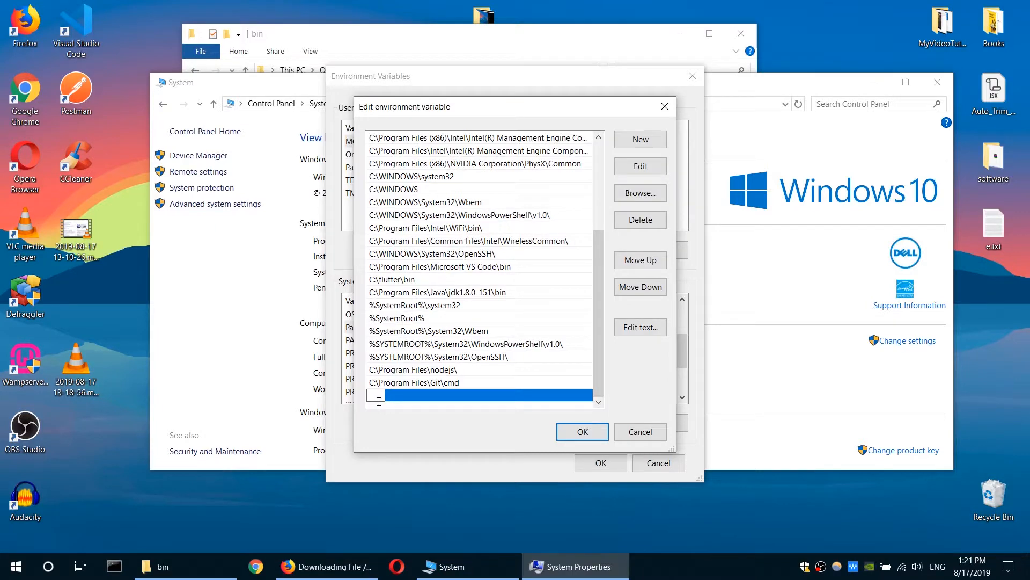
type("C:\\MinGW\\bin")
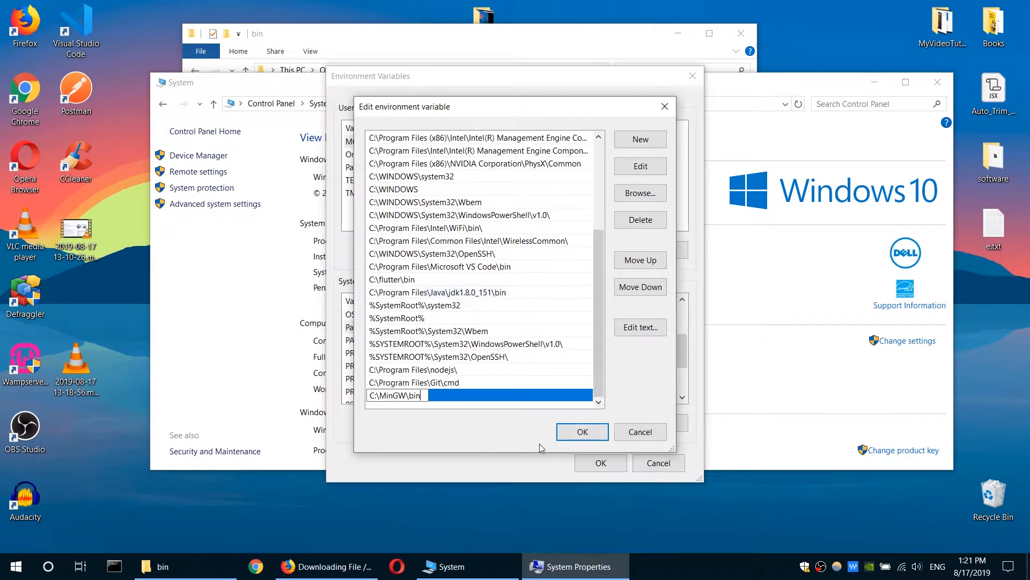
left_click(581, 432)
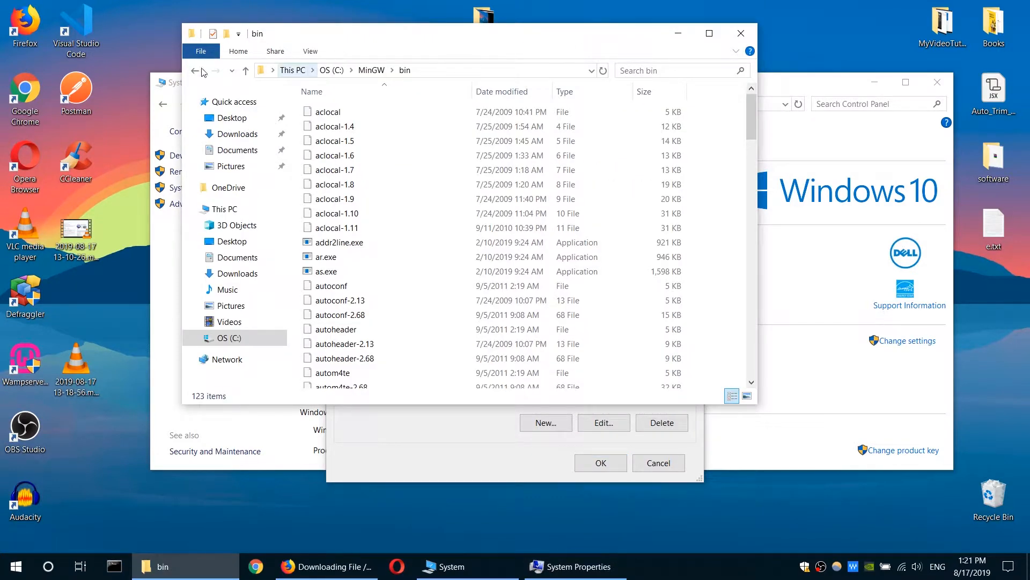
Navigate from the MinGW folder through msys and 1.0 into bin.
left_click(194, 71)
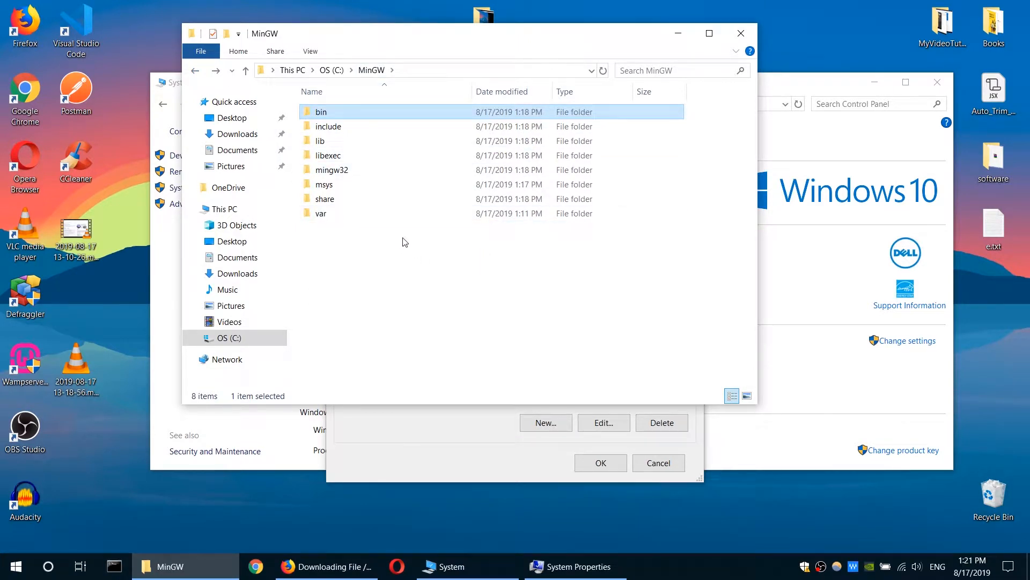
left_click(321, 213)
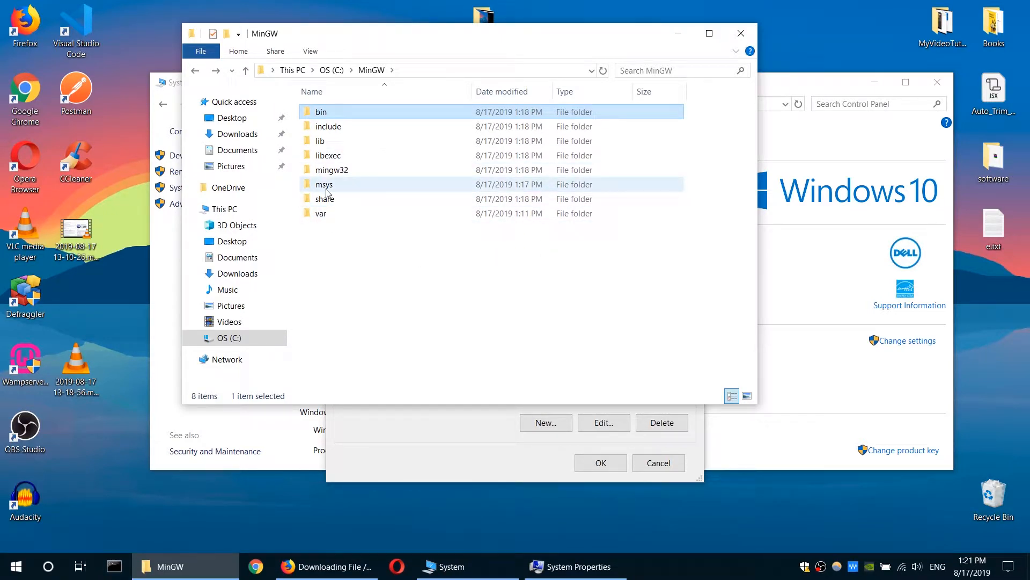
double_click(324, 184)
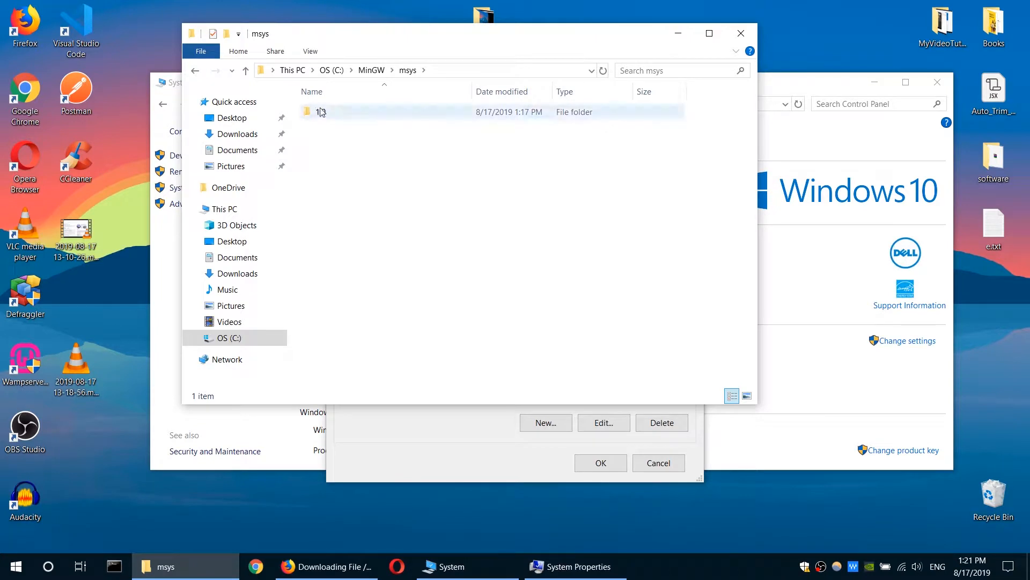
double_click(321, 112)
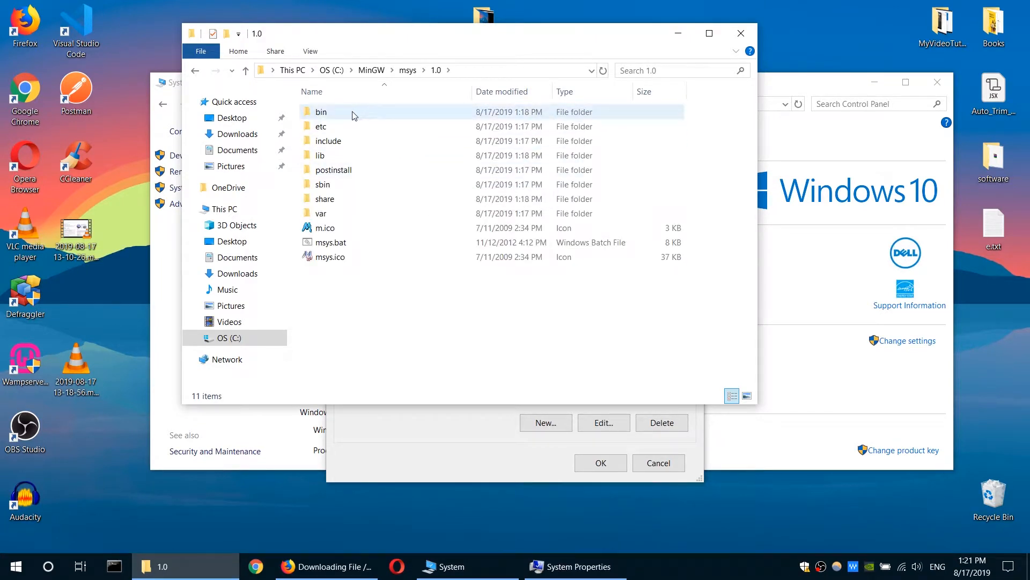
double_click(322, 111)
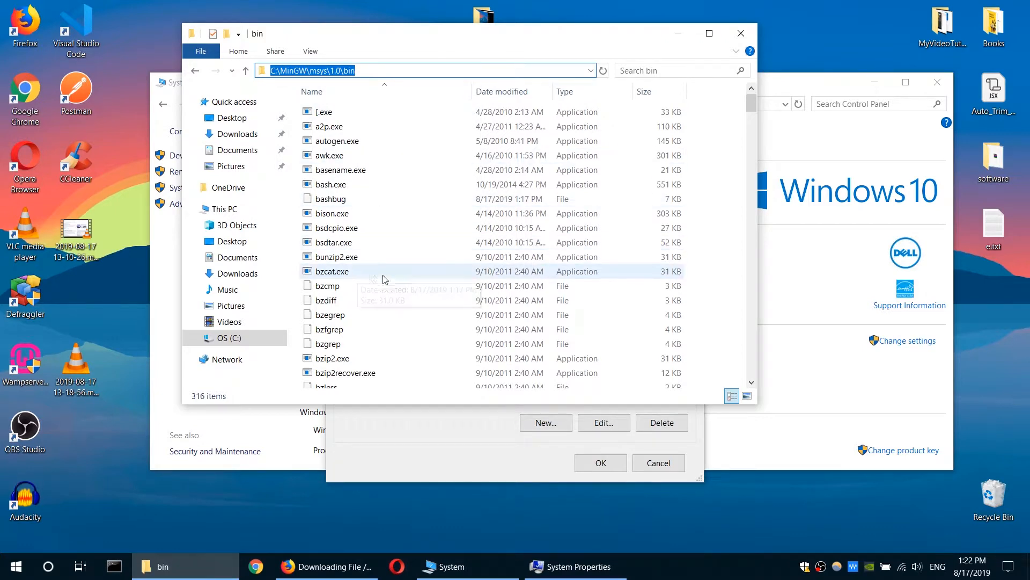
mouse_move(469, 285)
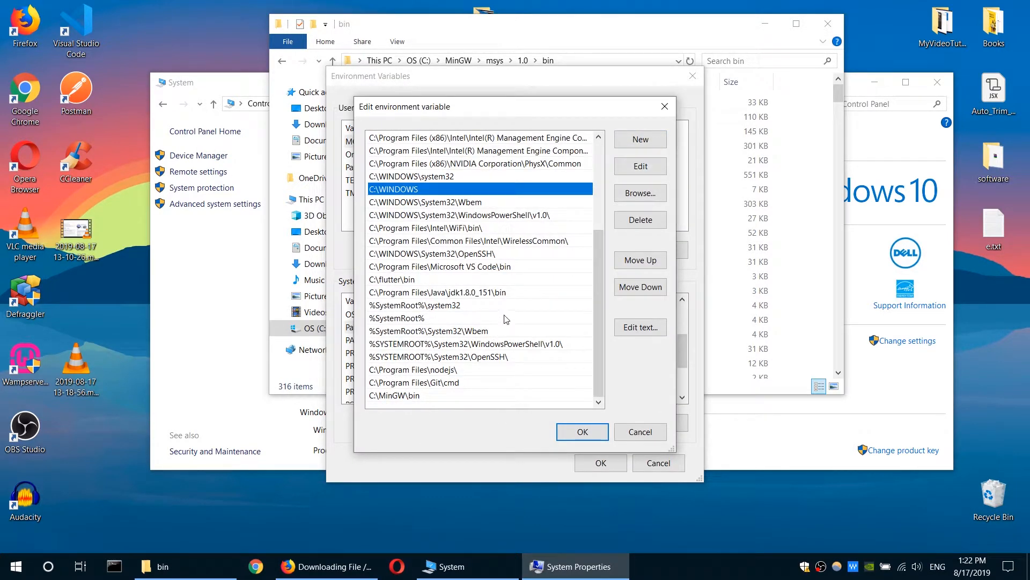
Paste C:\MinGW\msys\1.0\bin as a new Path entry and confirm with OK.
right_click(395, 395)
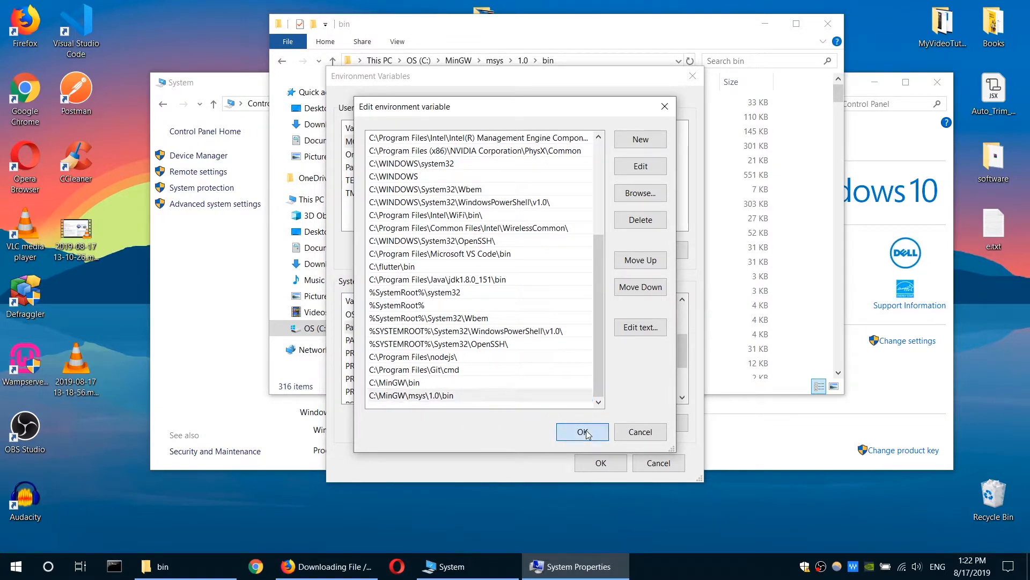
left_click(581, 431)
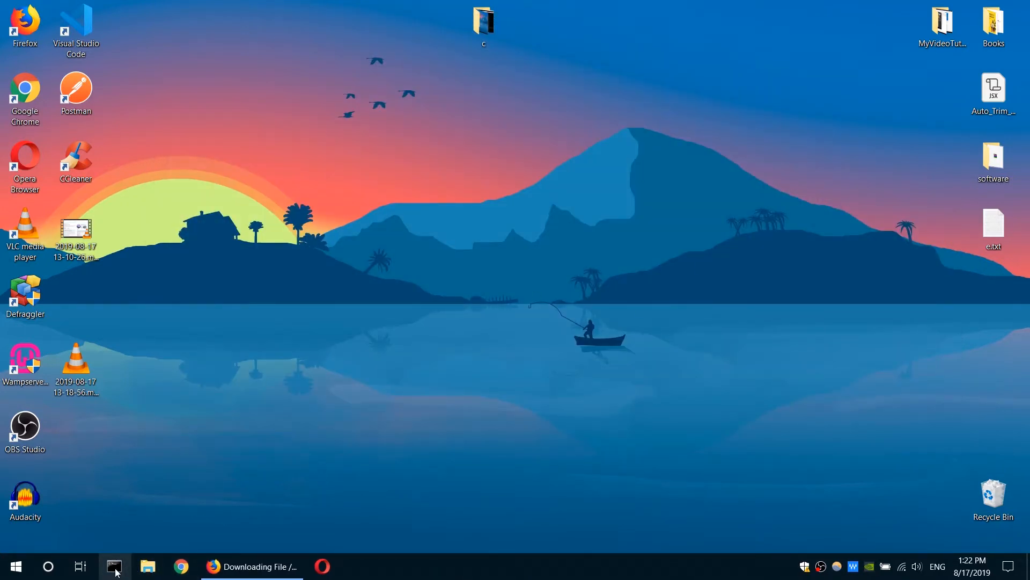
Run gcc -v and g++ -v in Command Prompt, both showing MinGW.org GCC-8.2.0-3.
left_click(113, 566)
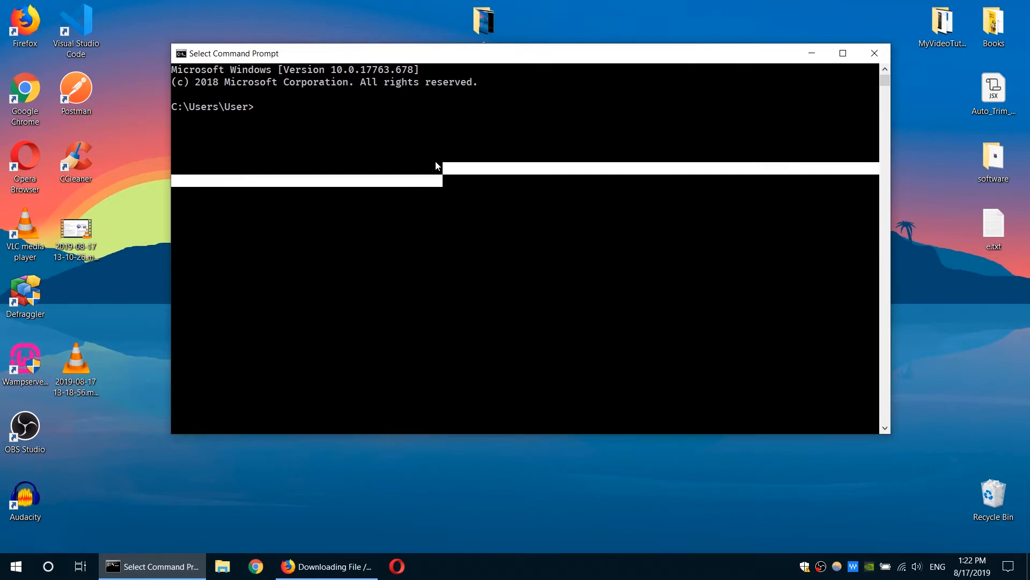
type("gcc")
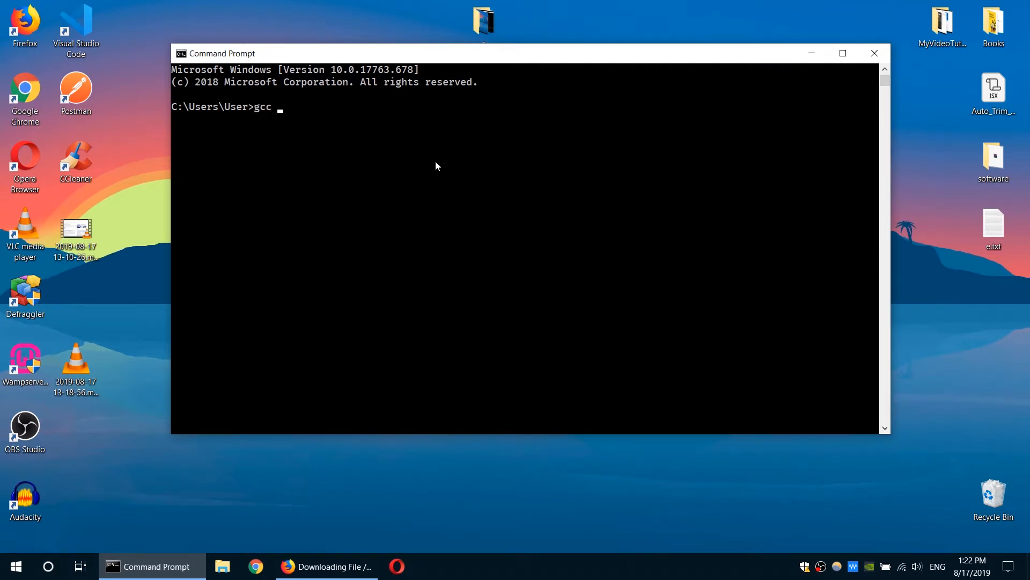
type("=")
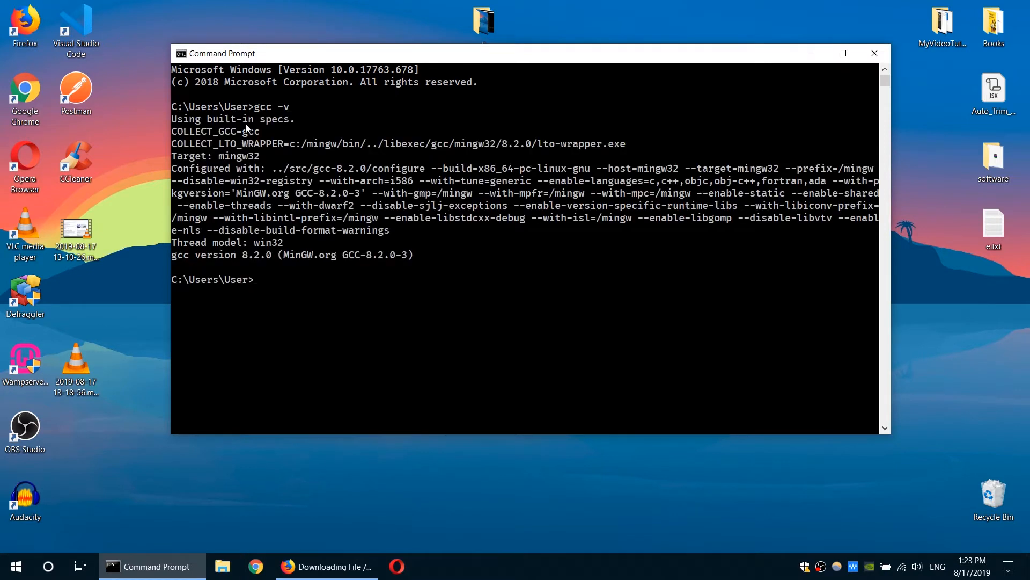
mouse_move(322, 281)
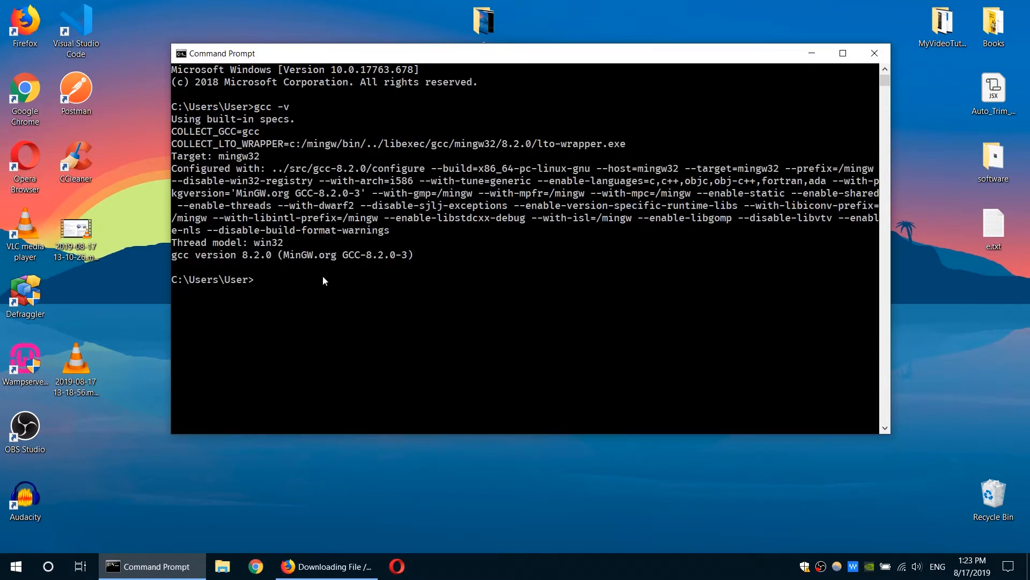
left_click_drag(333, 255, 424, 255)
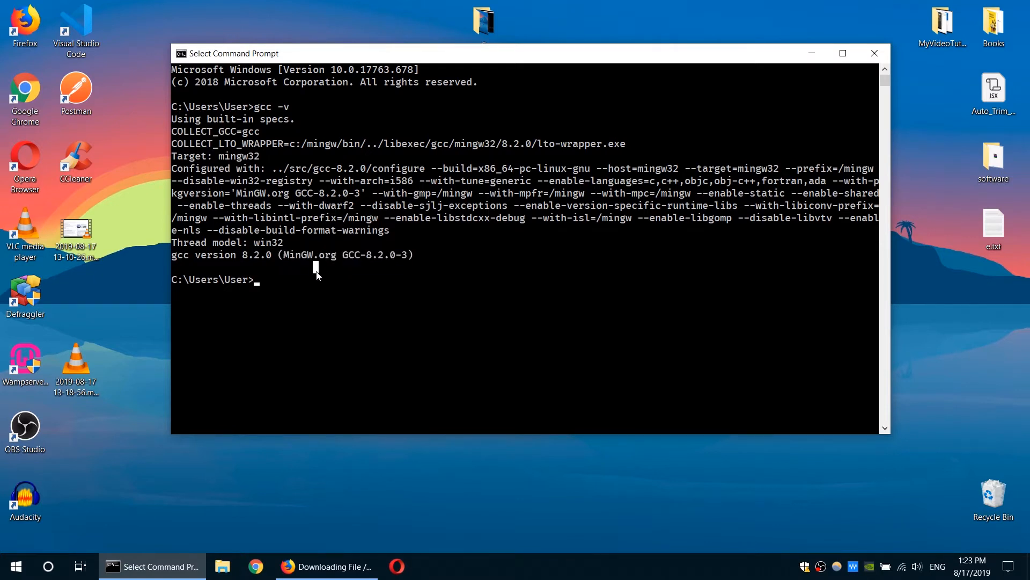
type("g_")
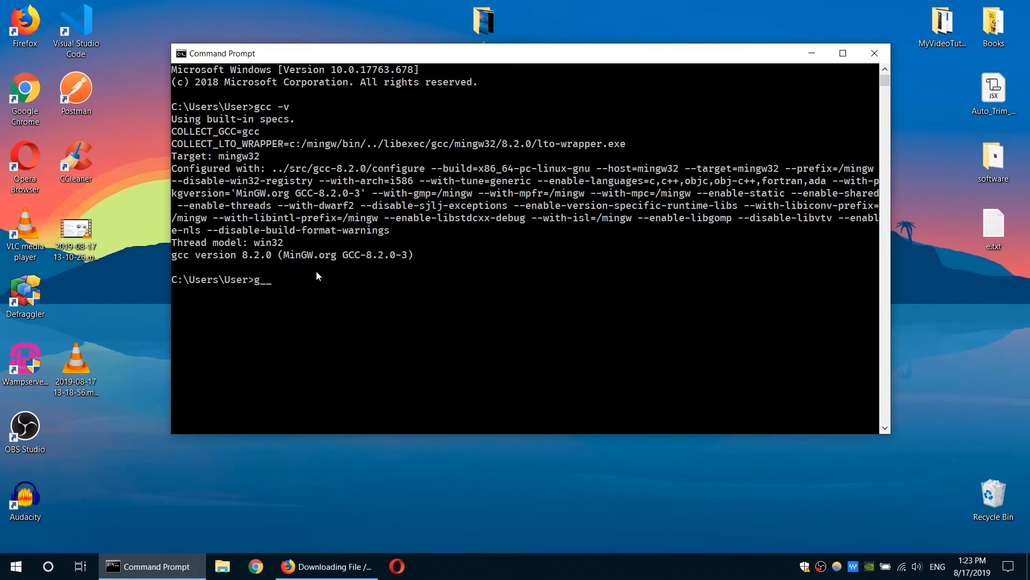
type("++ -v")
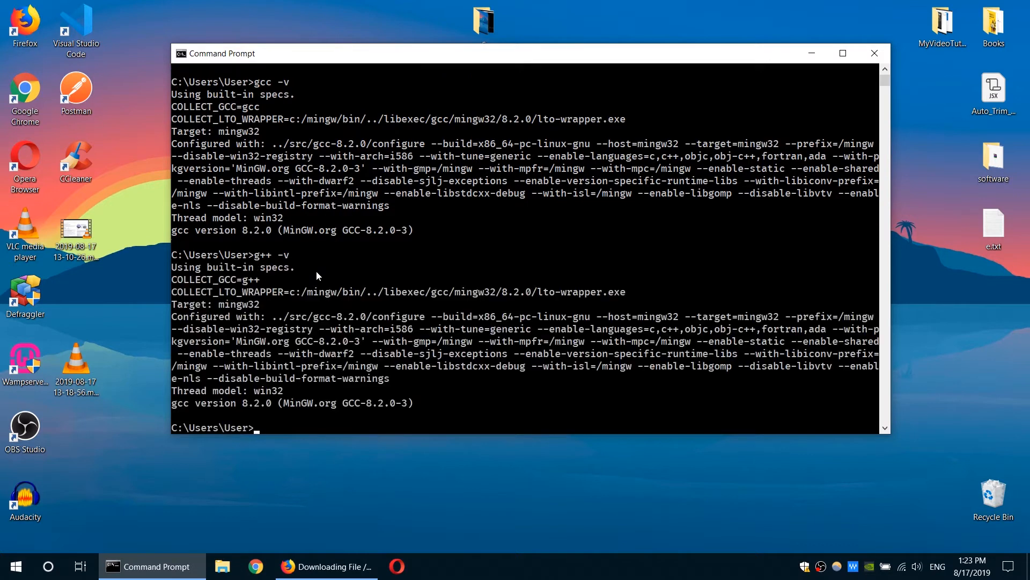